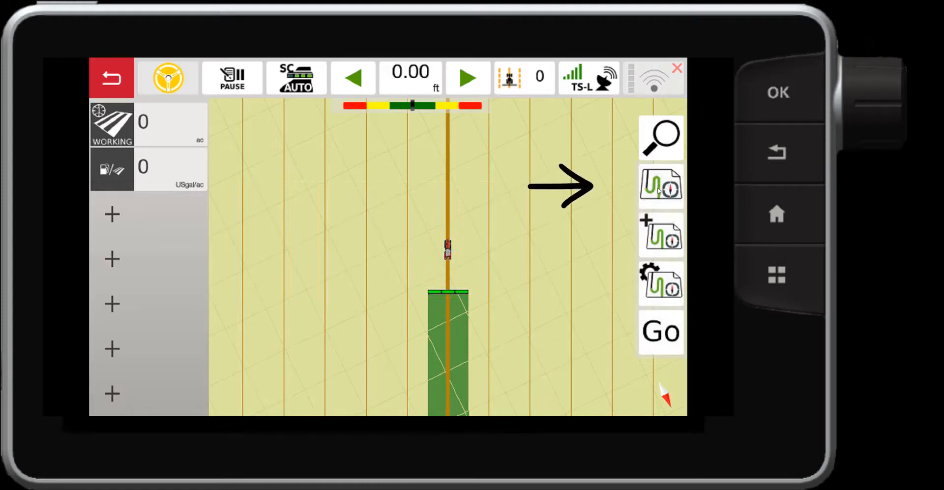
Bring up the field selection screen listing saved fields 80, field 4, GO Mode and NewField
left_click(661, 186)
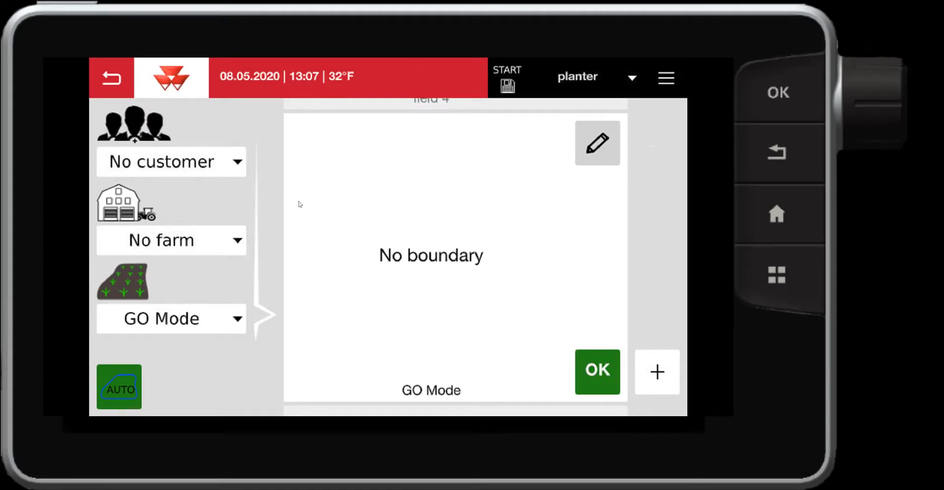
mouse_move(199, 243)
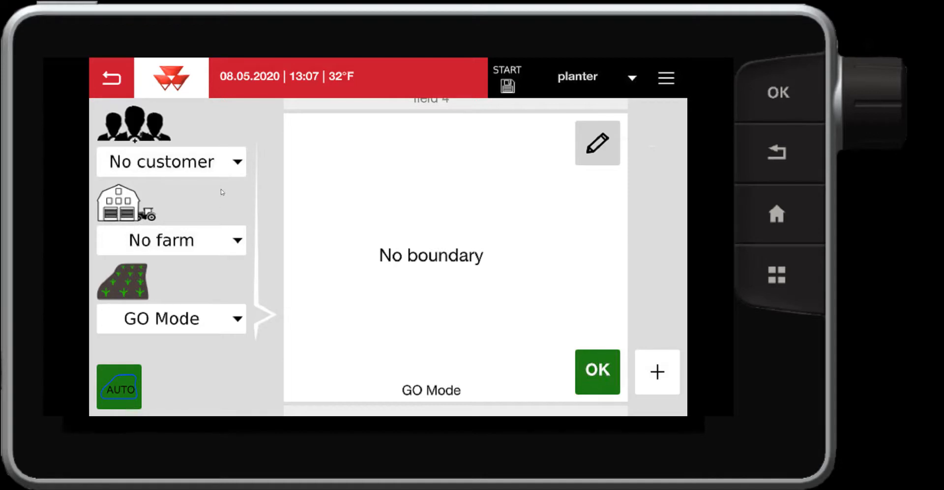
mouse_move(167, 316)
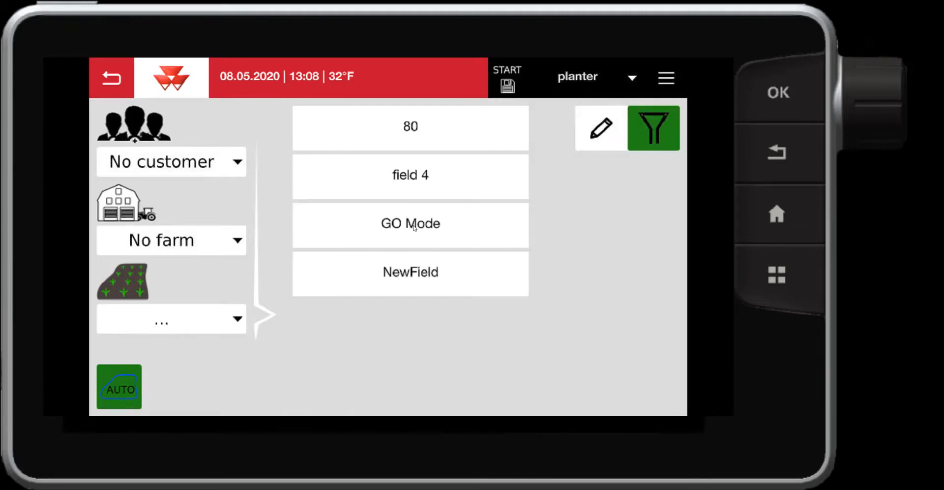
mouse_move(400, 135)
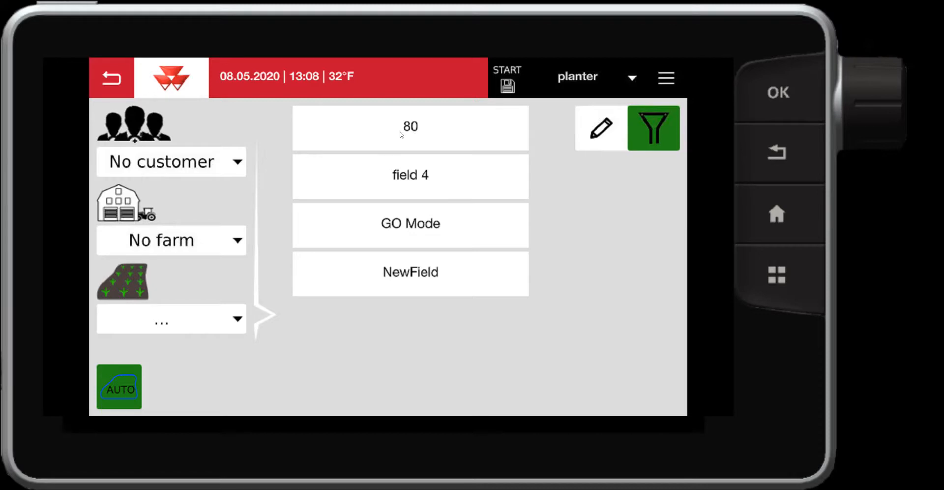
Select field 80 (4.26 ac) and confirm its boundary preview for guidance
left_click(410, 126)
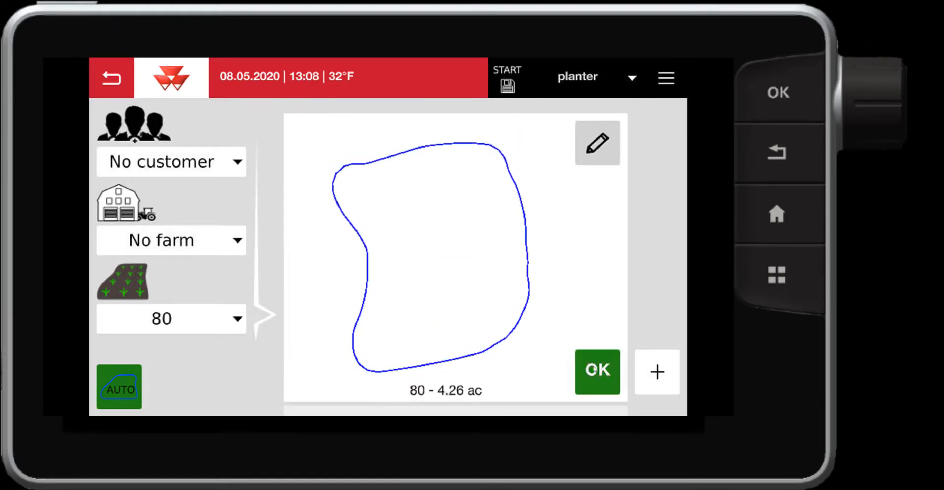
left_click(597, 372)
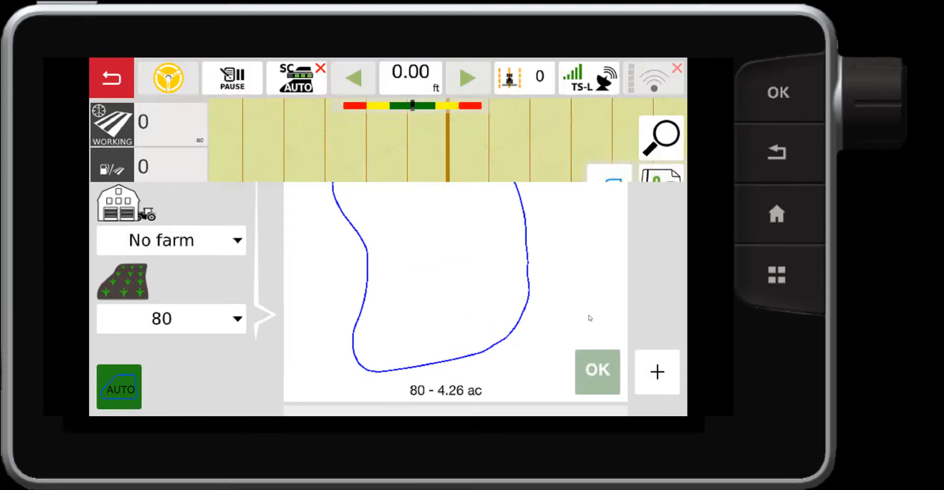
Acknowledge the warning that the vehicle is outside field 80's boundary
left_click(597, 372)
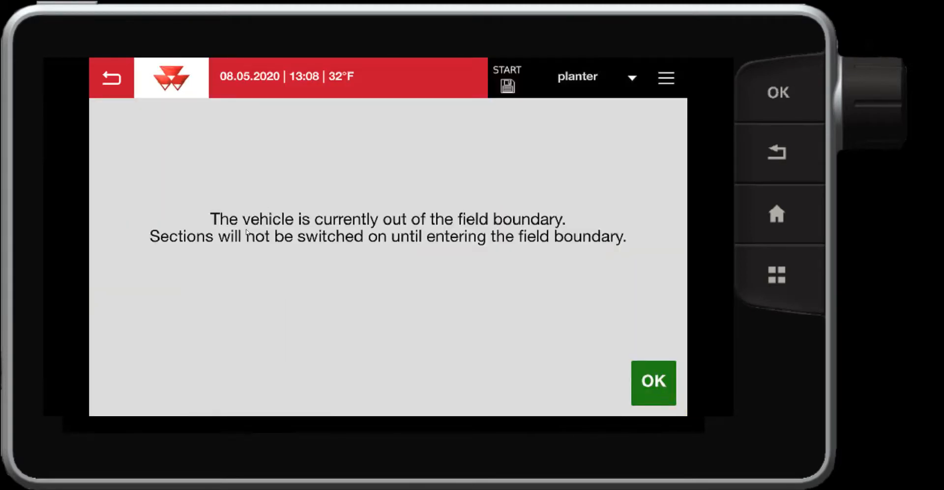
mouse_move(241, 247)
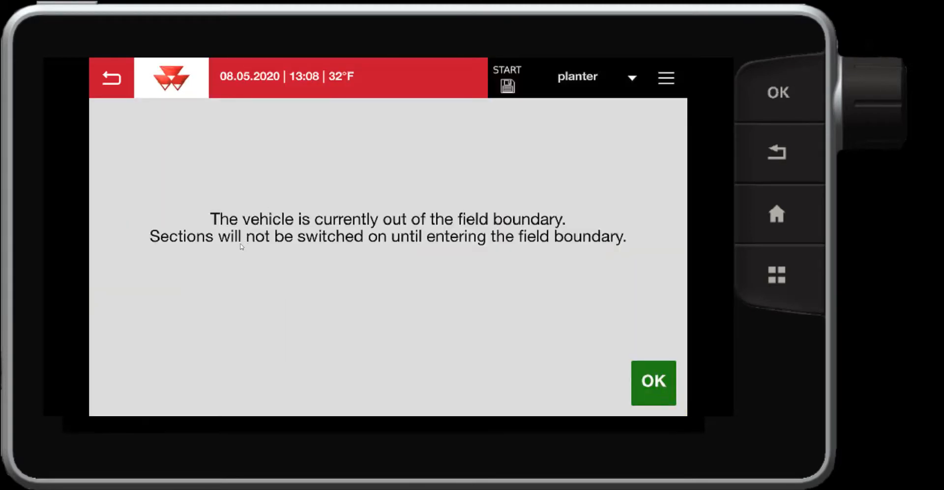
mouse_move(254, 245)
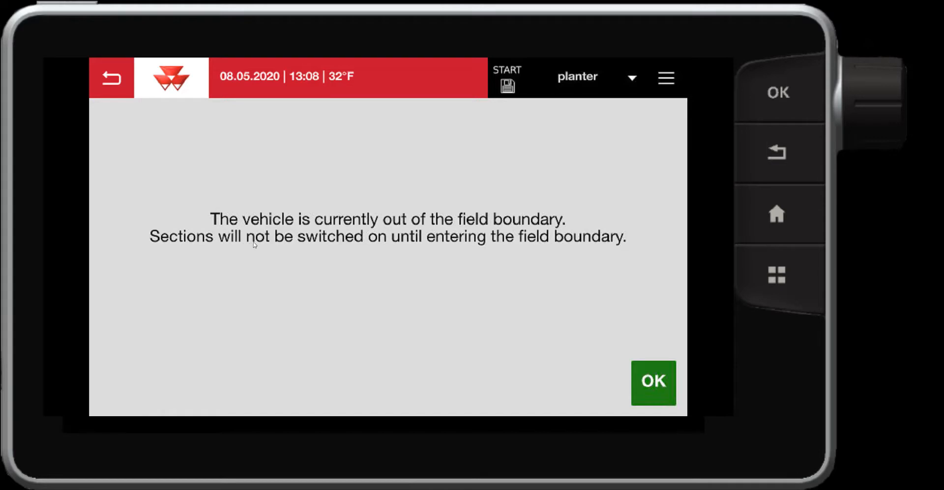
left_click(653, 382)
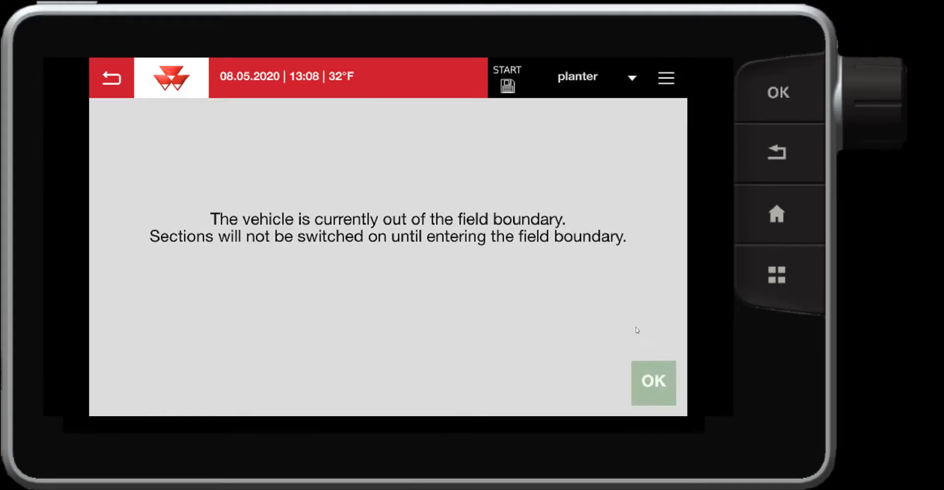
left_click(654, 382)
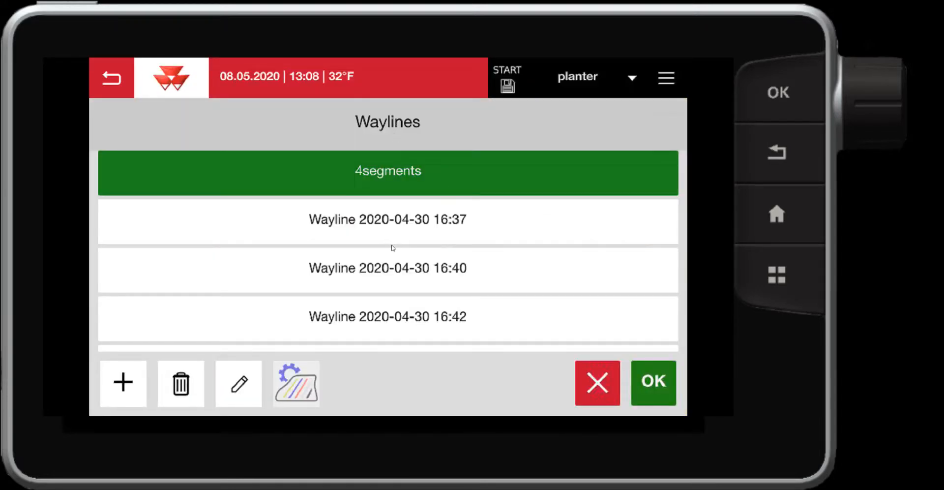
left_click(388, 219)
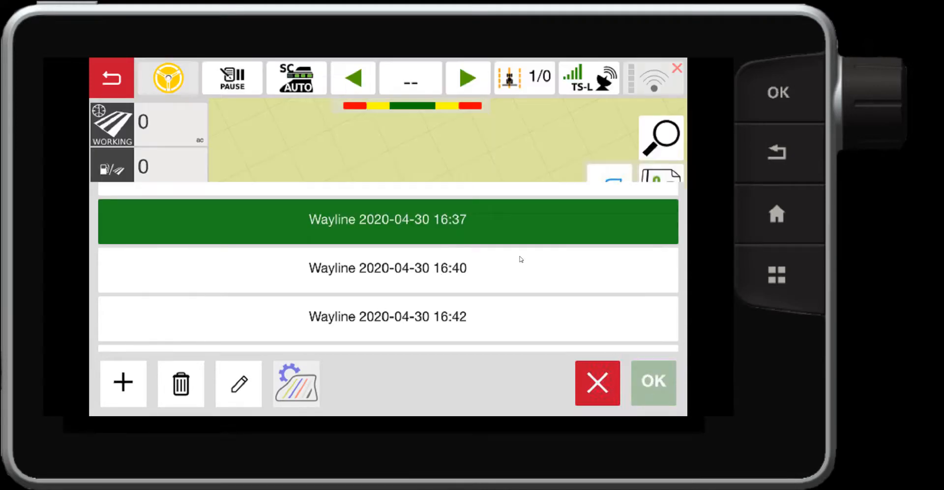
left_click(653, 383)
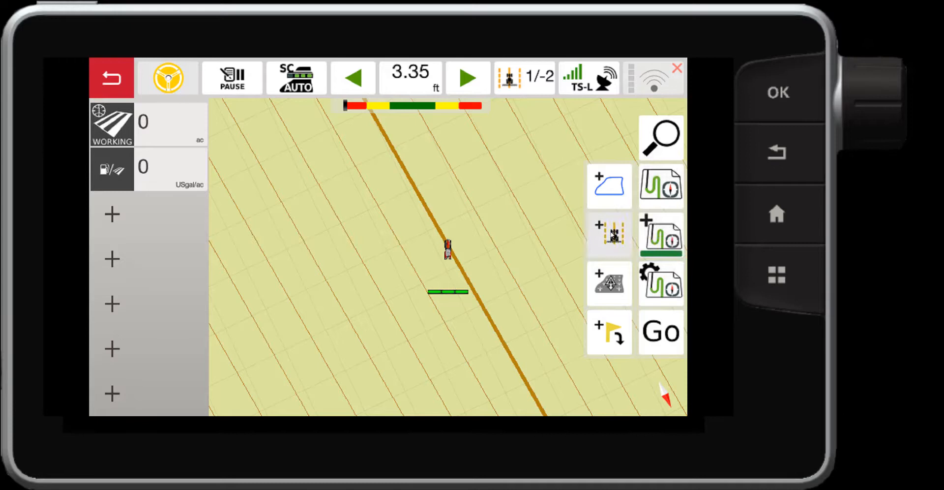
Create a new A+angle wayline from the vehicle position with angle 205.7434
left_click(610, 235)
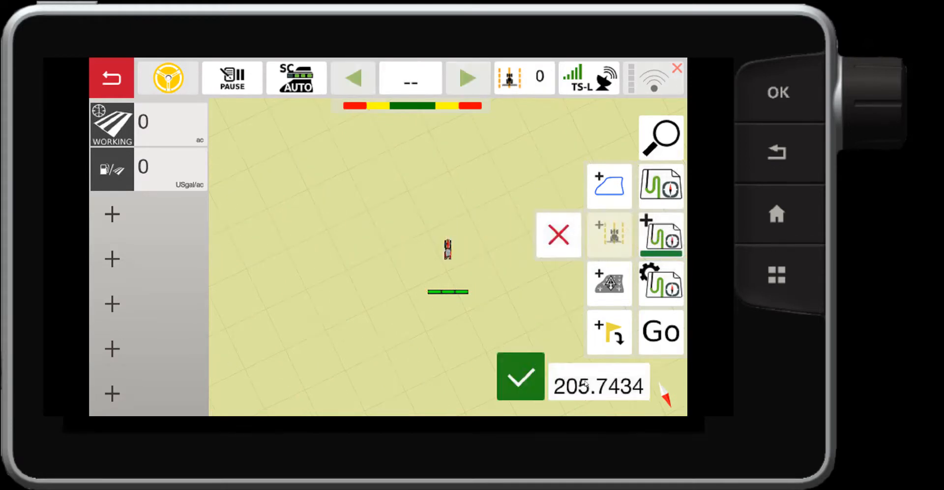
mouse_move(537, 391)
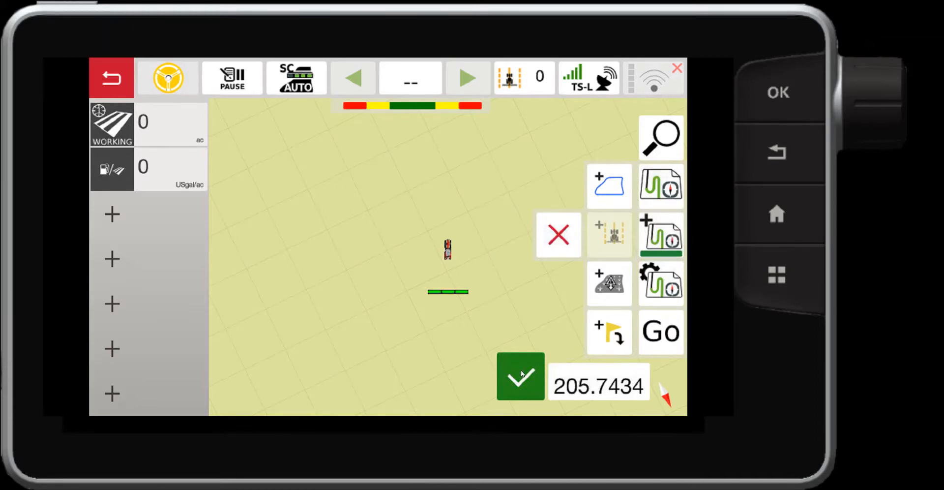
left_click(519, 377)
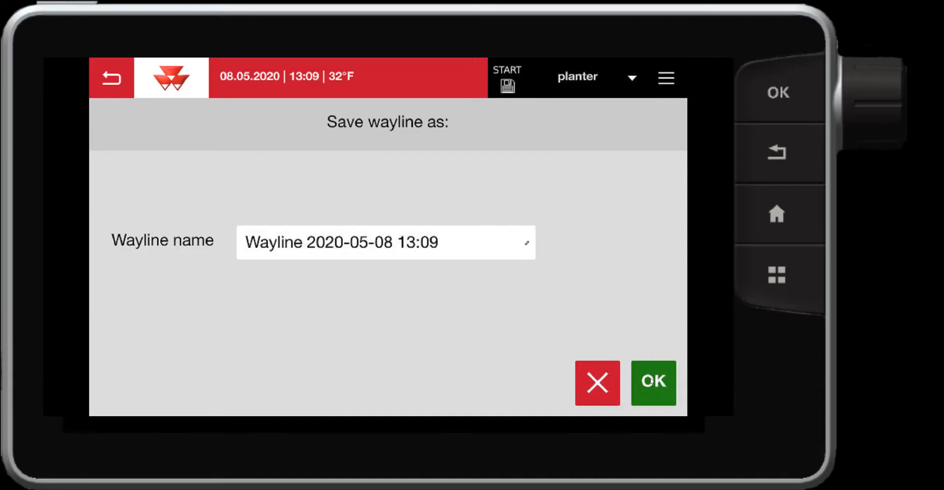
left_click(653, 382)
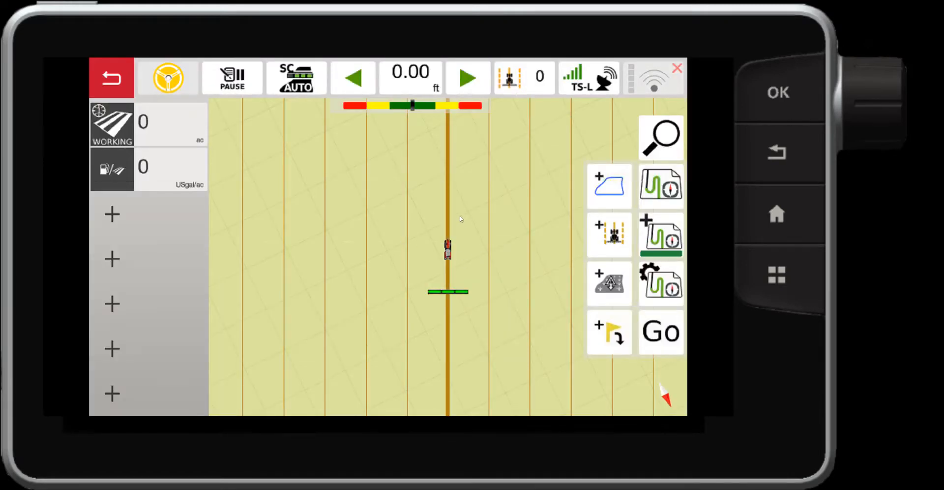
mouse_move(452, 212)
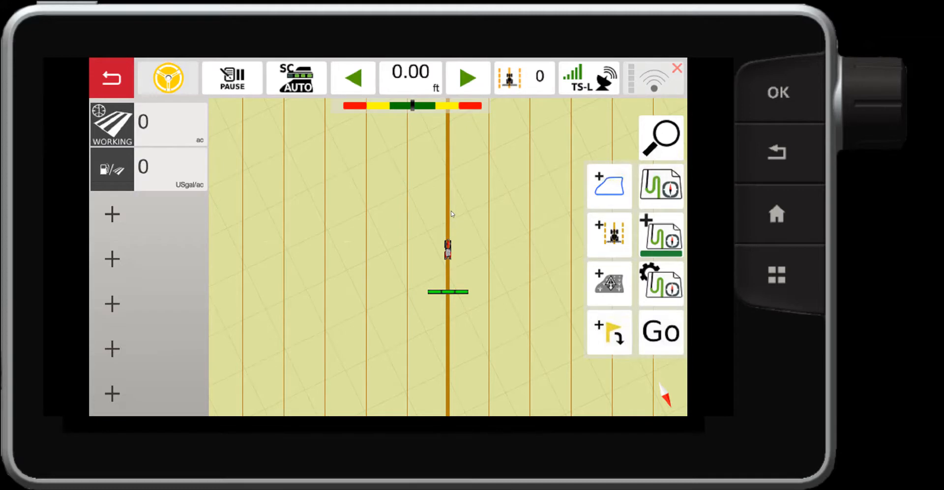
mouse_move(458, 224)
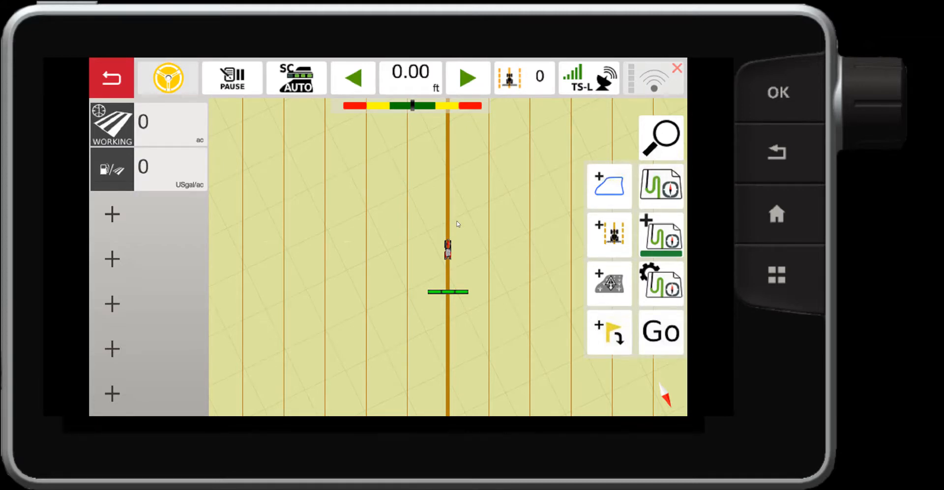
mouse_move(459, 229)
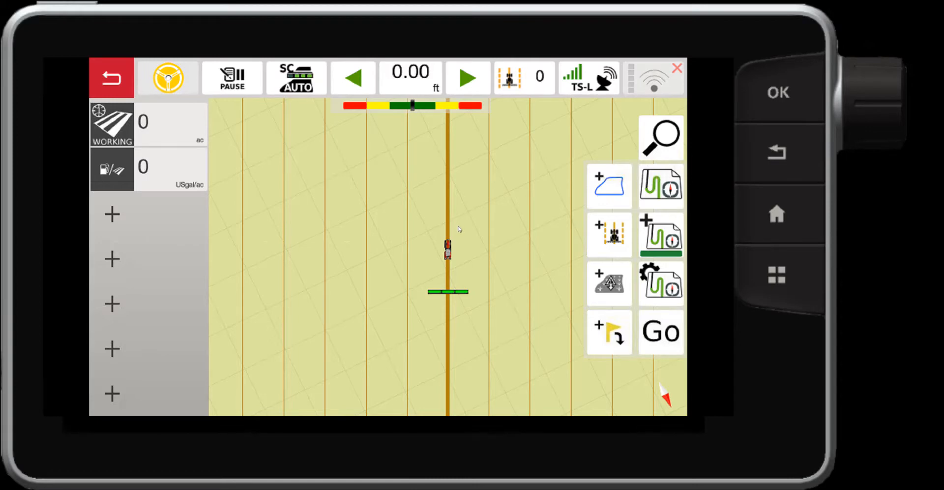